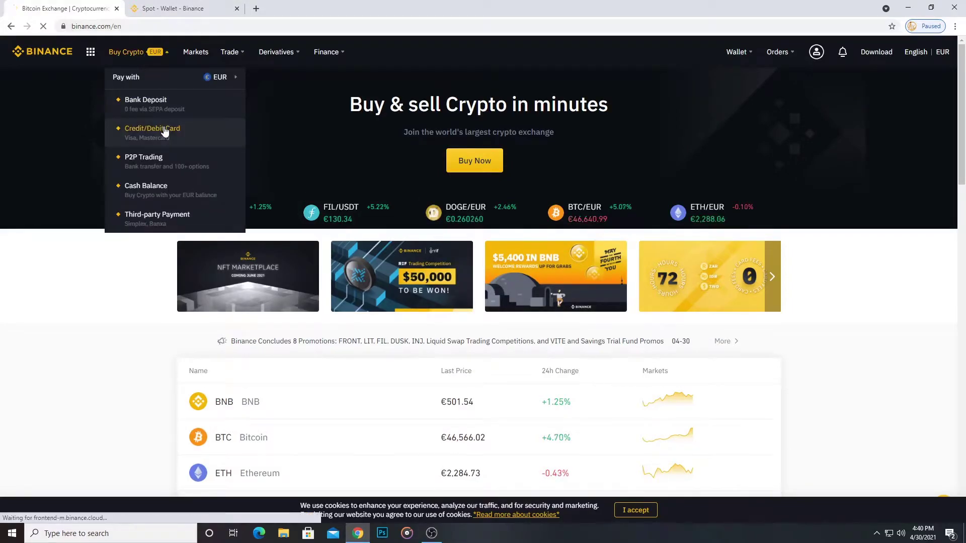
- Choose a card purchase of BNB and enter 40 EUR as the amount
left_click(152, 128)
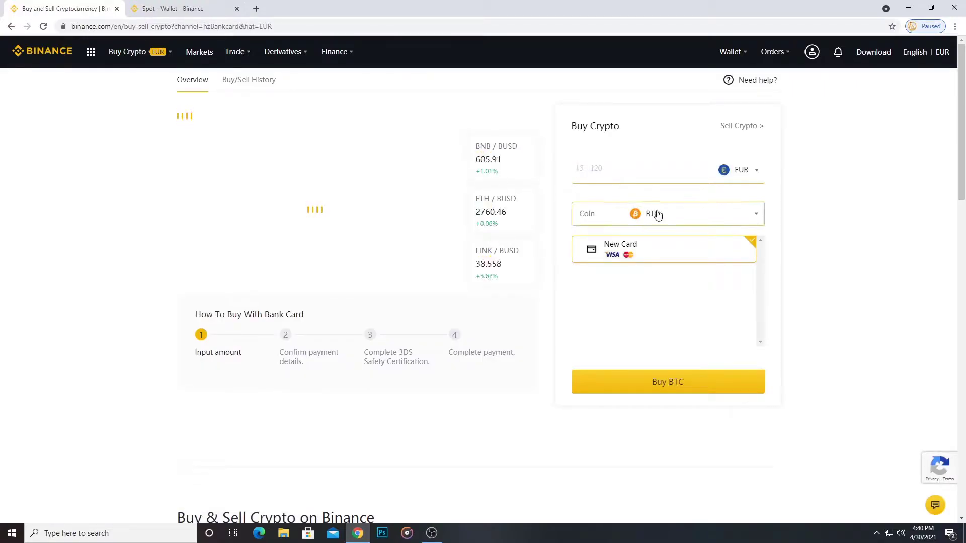
left_click(667, 213)
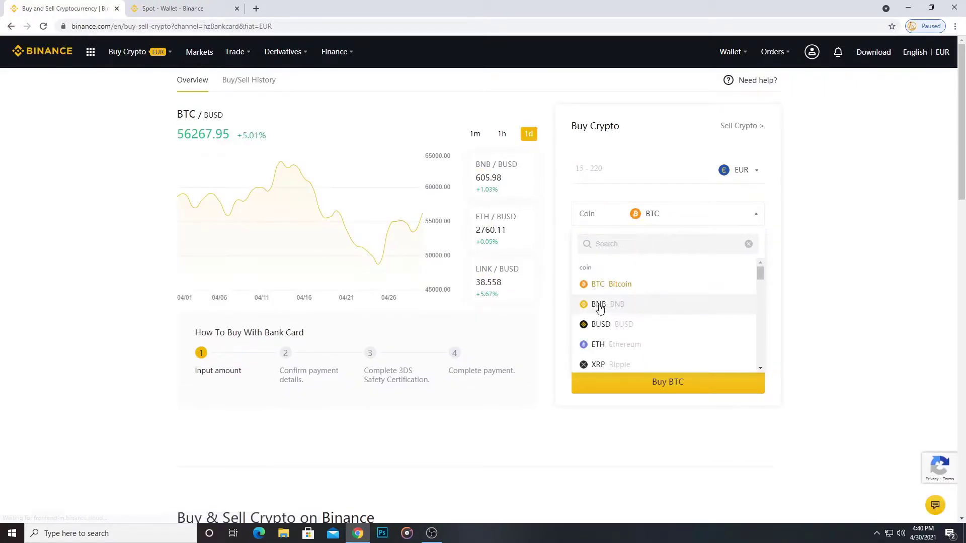
left_click(597, 305)
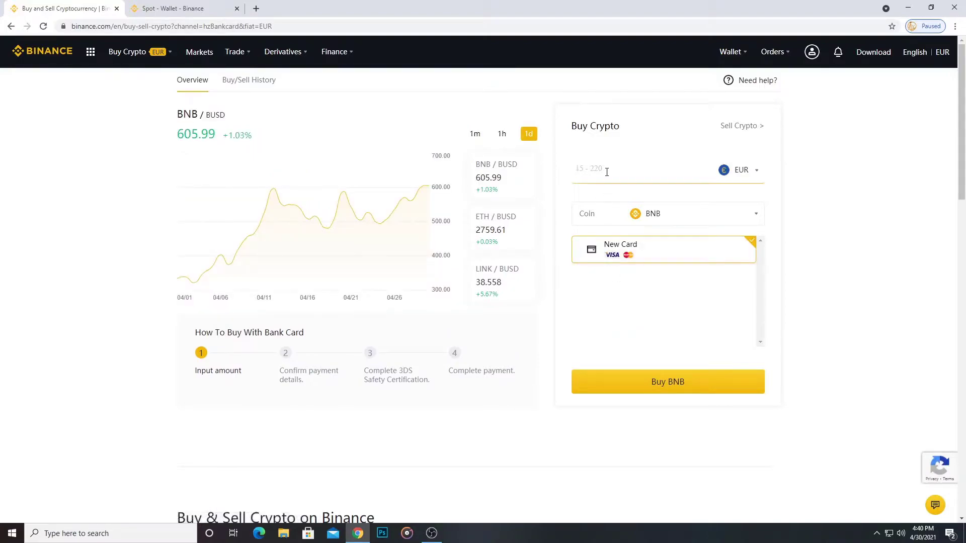
type("40")
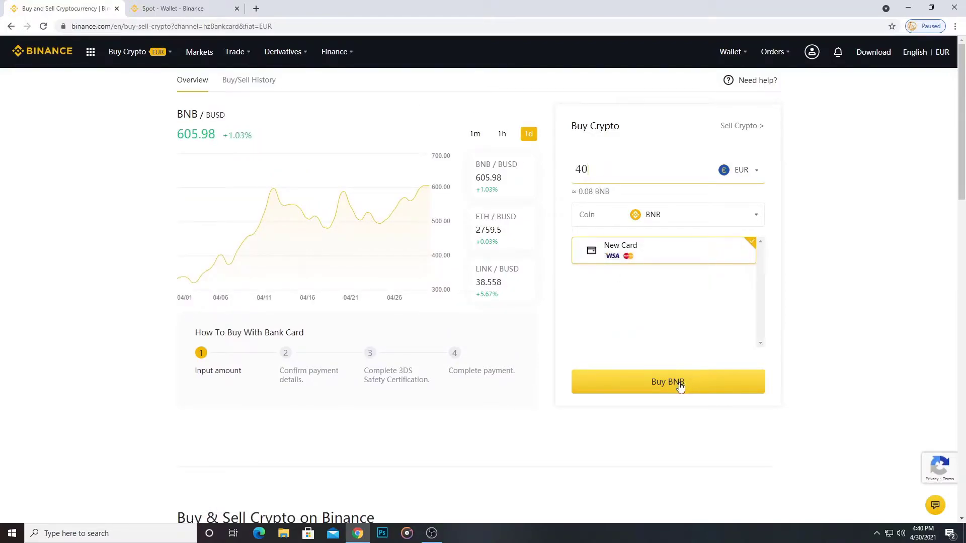
- Start buying BNB with a new card and submit the card details
left_click(666, 382)
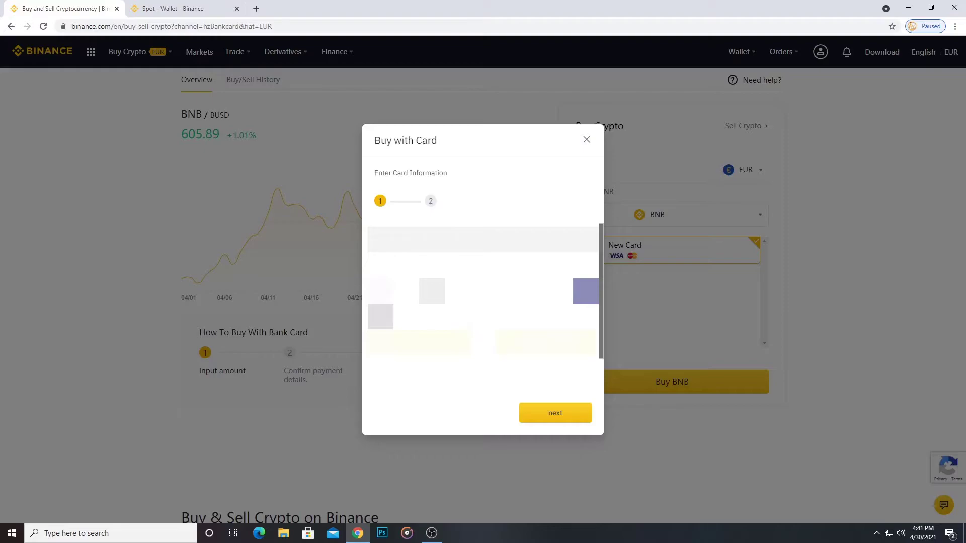
left_click(554, 413)
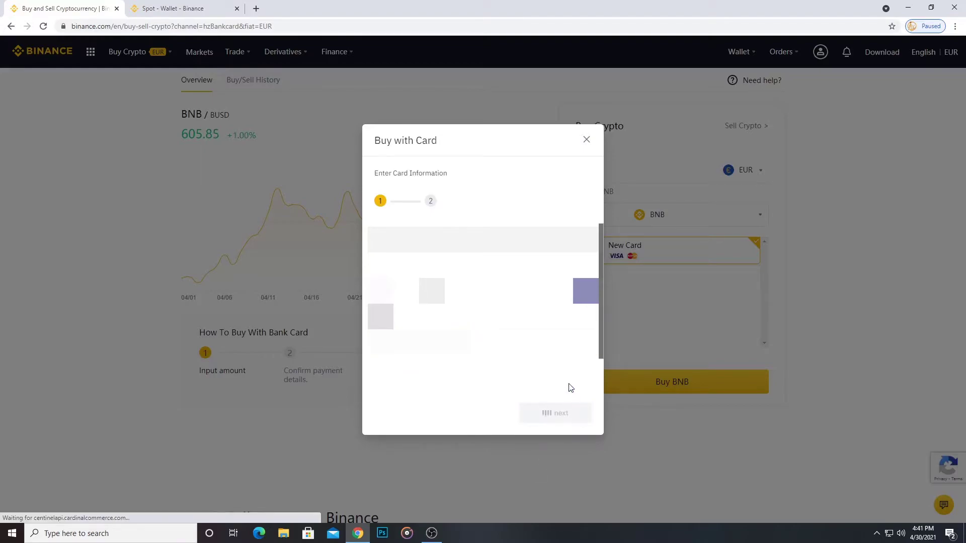
left_click(554, 413)
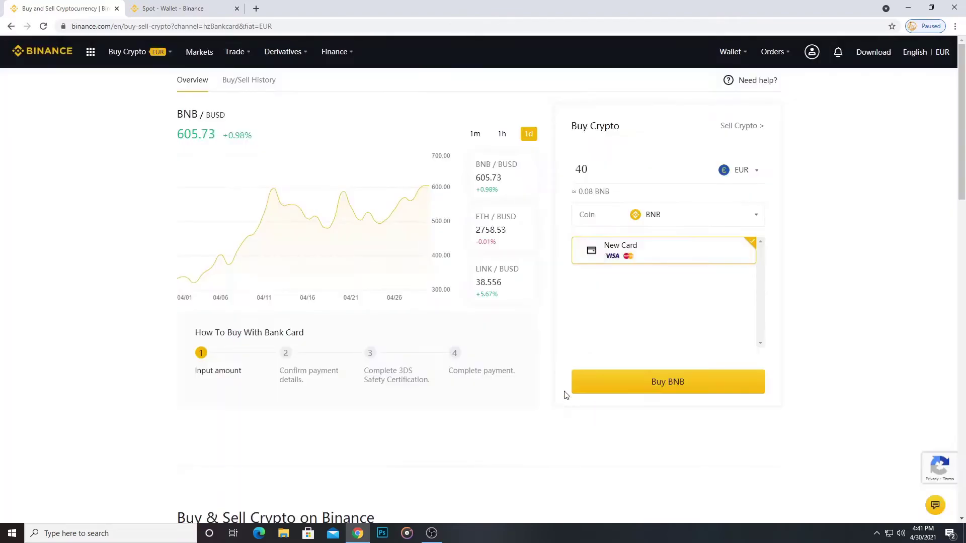
- Buy BNB and confirm the 40 EUR order for 0.0778 BNB
left_click(667, 381)
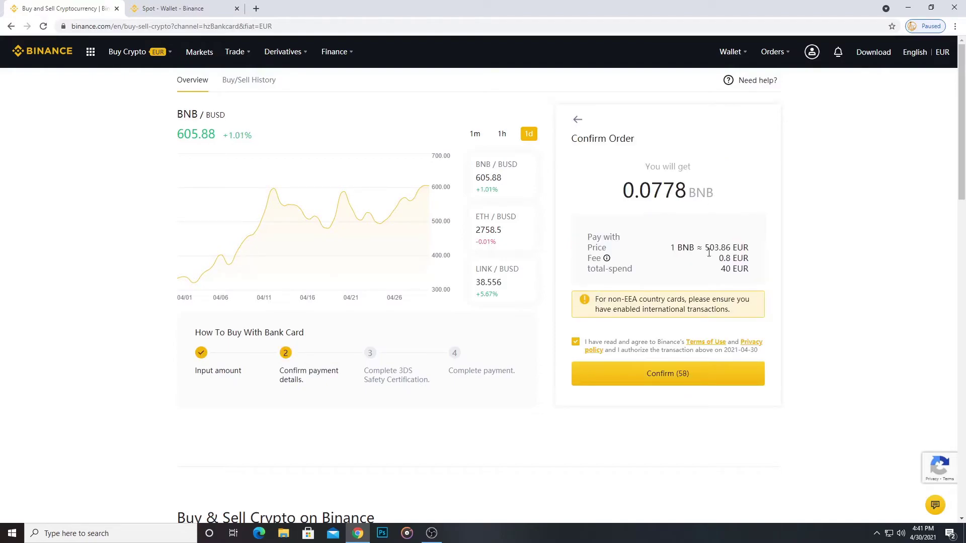
left_click(667, 373)
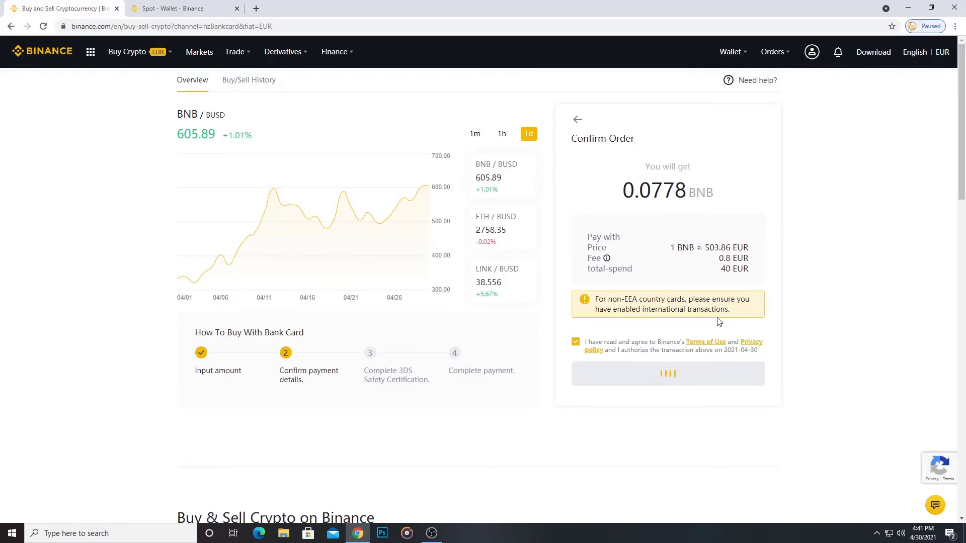
left_click(667, 373)
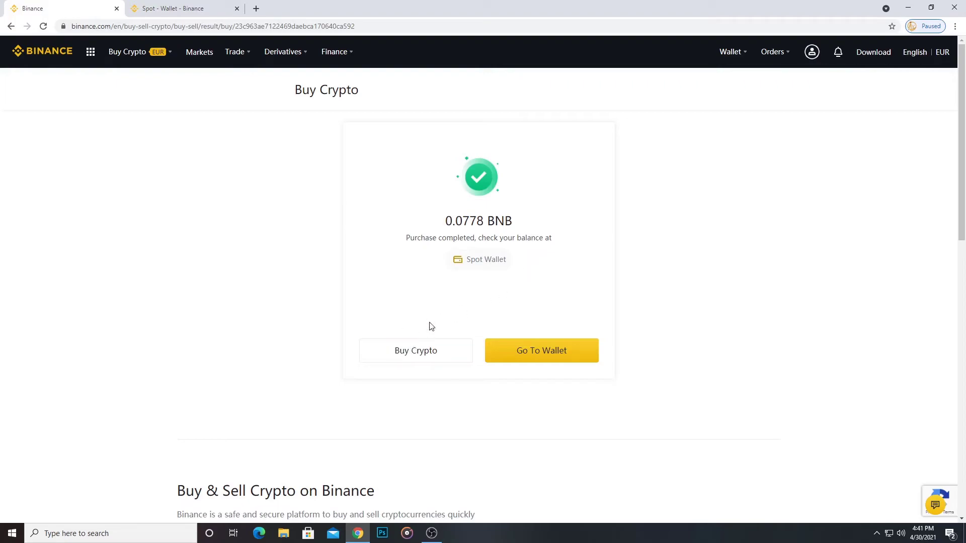
- Open the Spot Wallet and select the BNB available balance of 0.121525
left_click(541, 351)
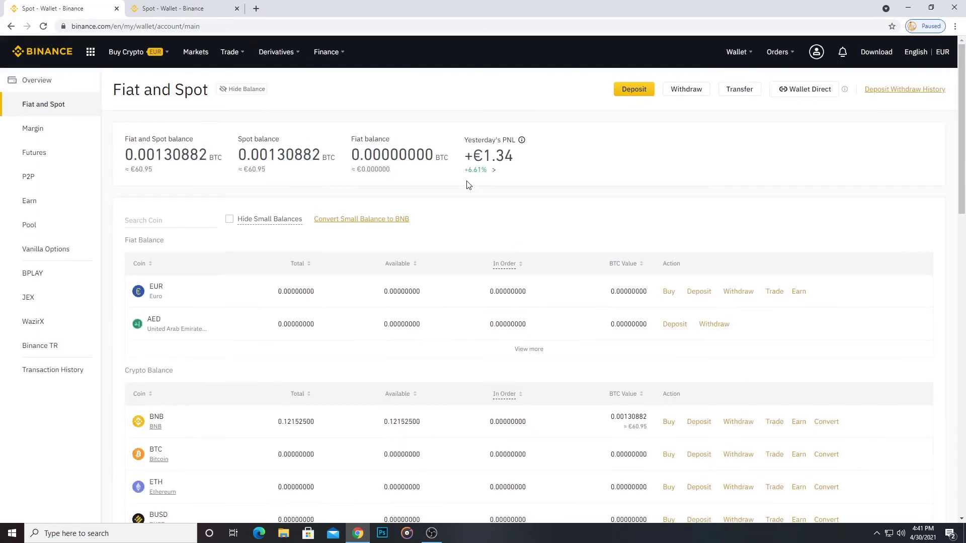
mouse_move(359, 229)
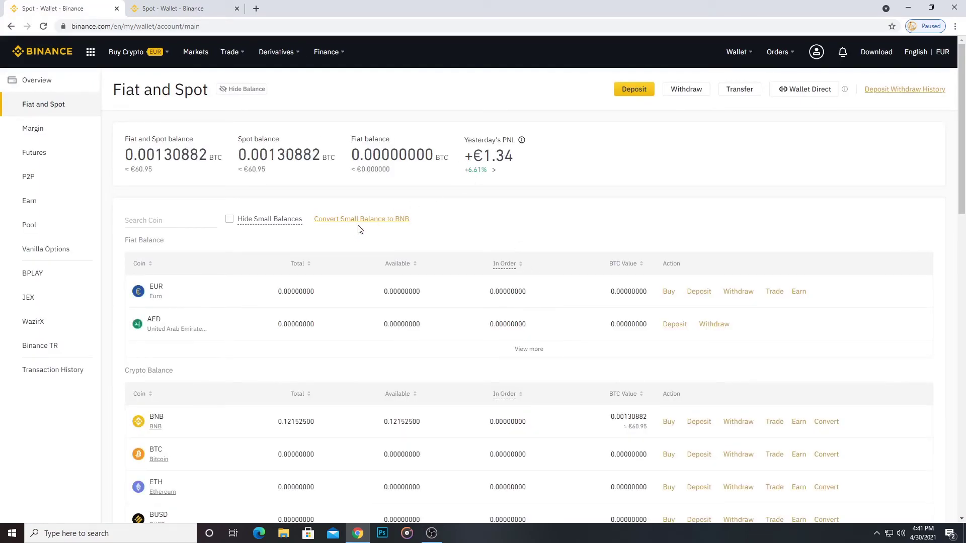
scroll("down", 3)
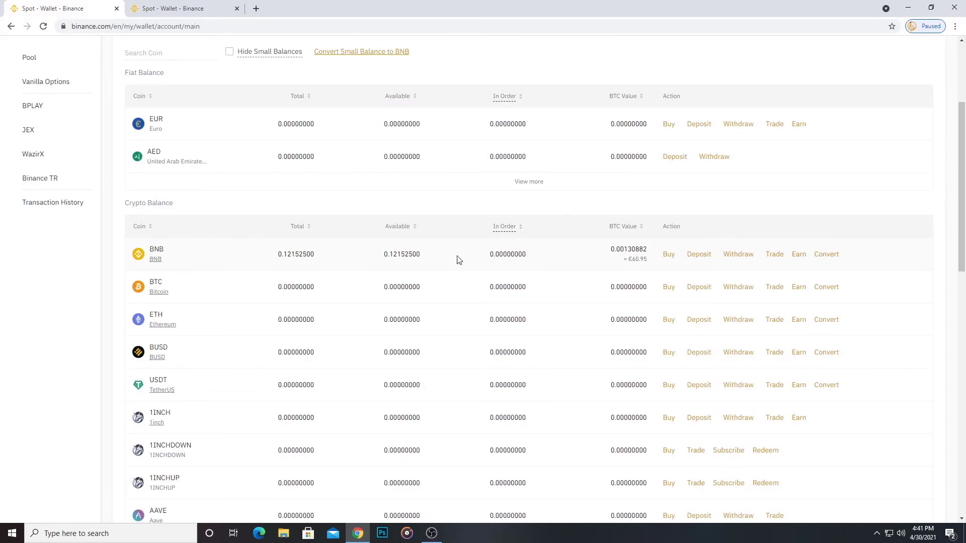
double_click(401, 254)
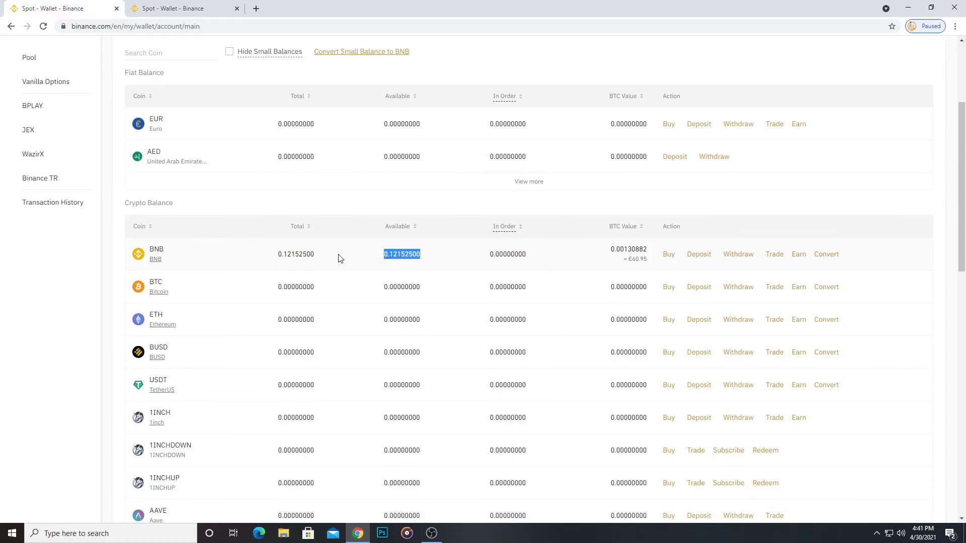